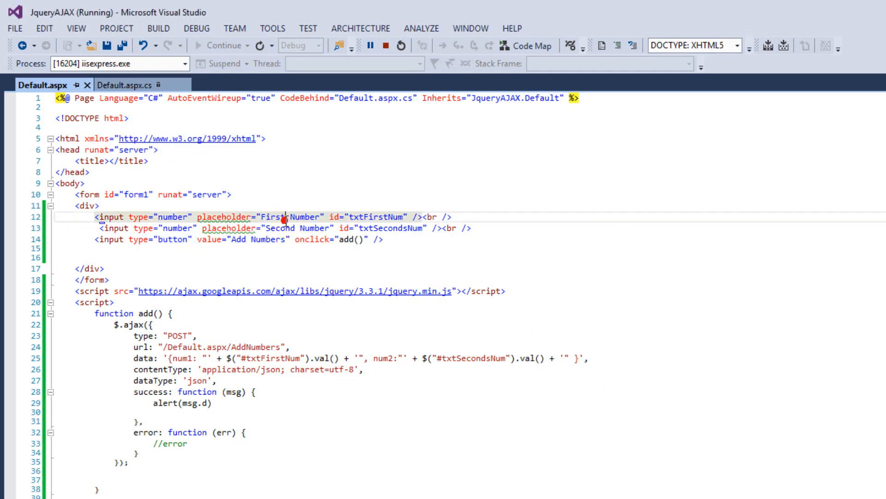
# Step: Review the button's add() handler and the $.ajax POST to Default.aspx/AddNumbers with num1 in the data string
pyautogui.doubleClick(279, 228)
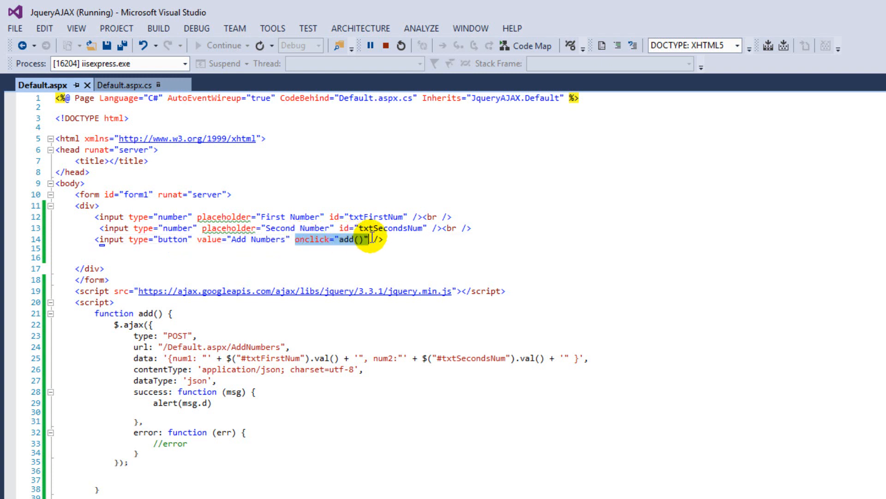
pyautogui.click(356, 239)
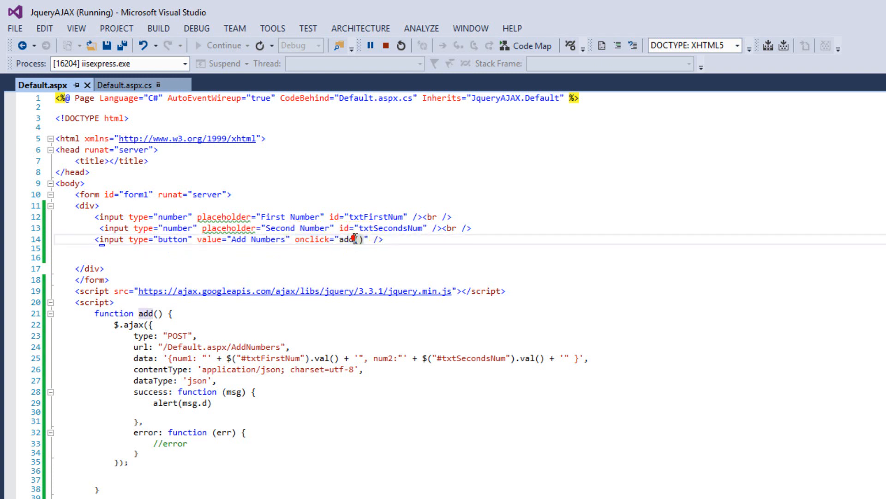
pyautogui.click(343, 239)
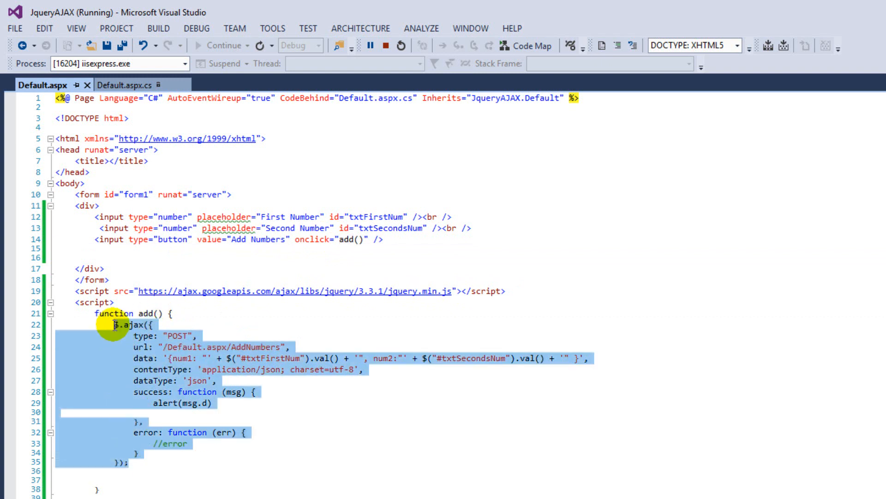
pyautogui.click(181, 358)
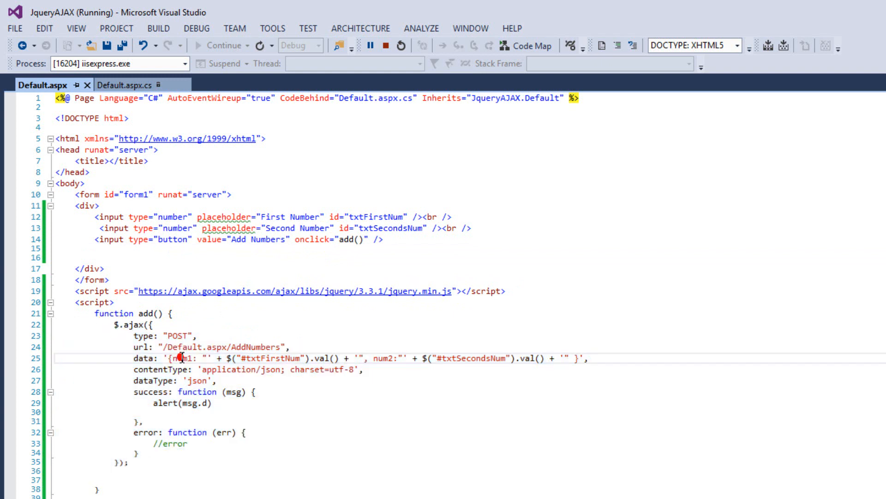
pyautogui.doubleClick(172, 335)
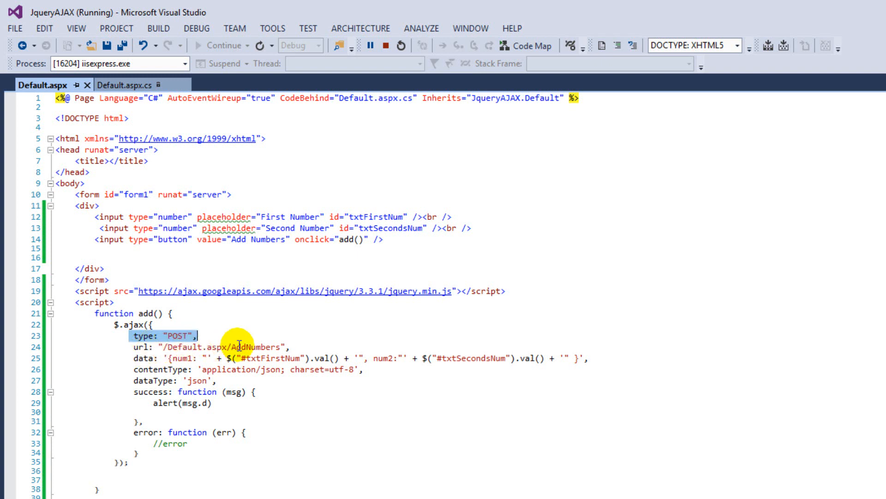
pyautogui.doubleClick(181, 346)
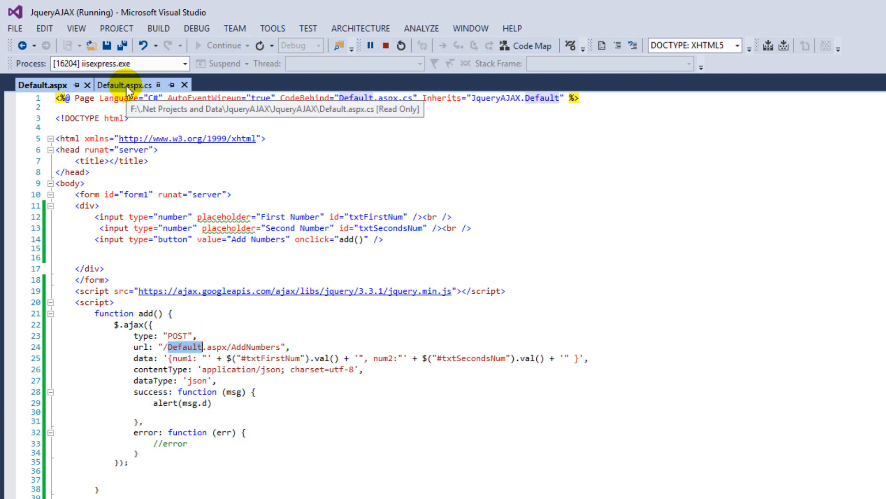
# Step: Check the AddNumbers web method in the Default.aspx.cs code-behind and return to the markup
pyautogui.click(119, 85)
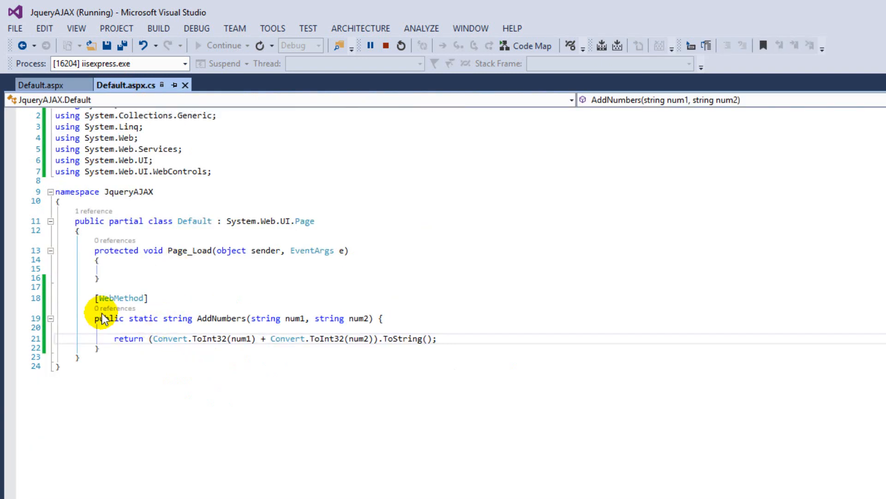
pyautogui.doubleClick(222, 317)
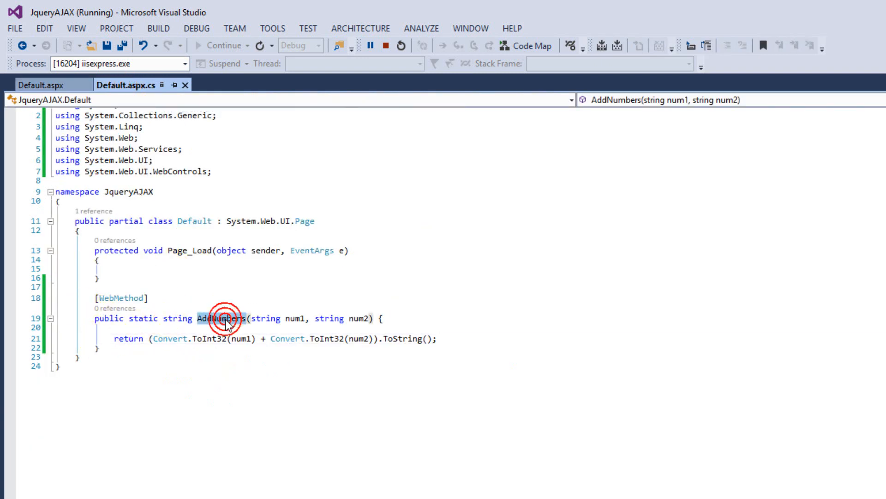
pyautogui.click(43, 84)
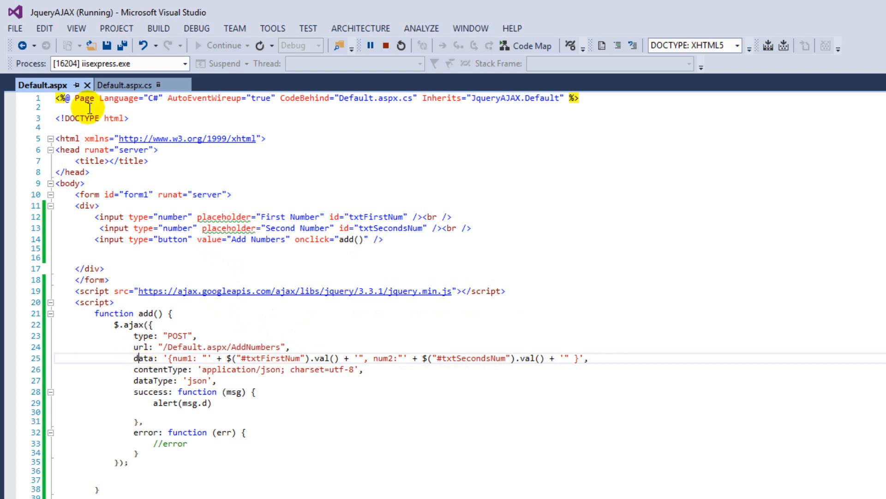
pyautogui.click(122, 85)
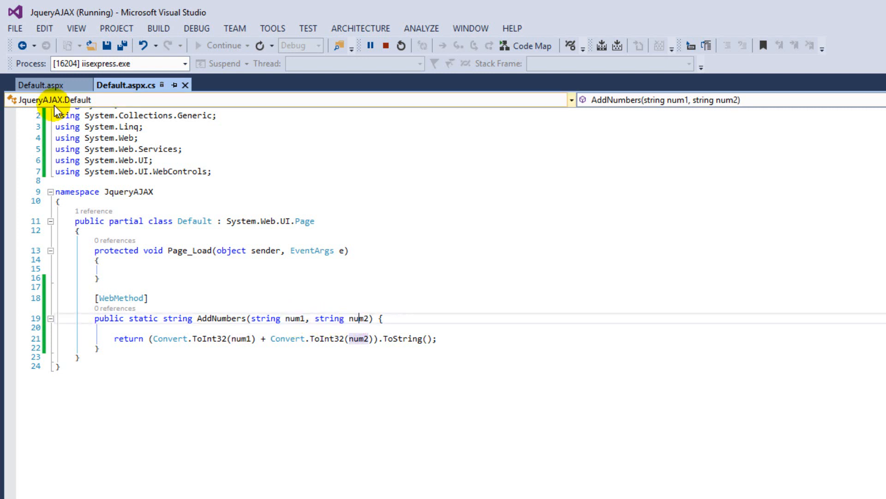
pyautogui.click(37, 85)
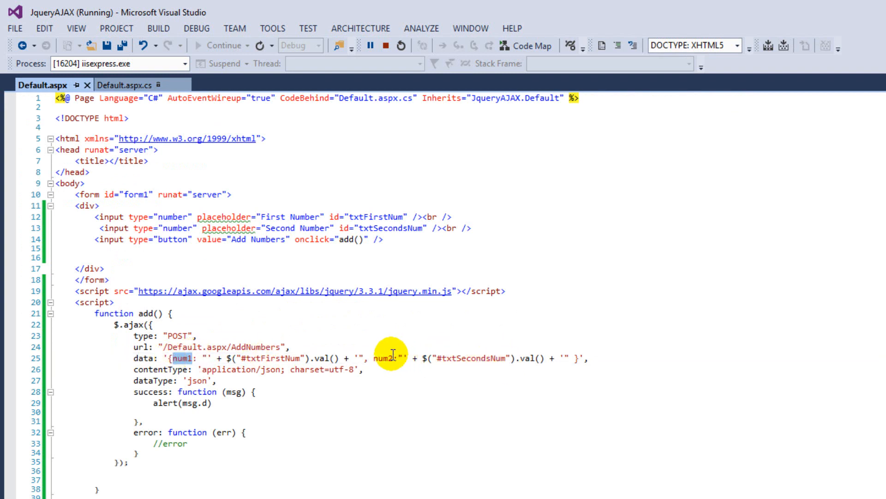
# Step: Match the num1 and num2 names in the data string against the code-behind parameters
pyautogui.doubleClick(381, 358)
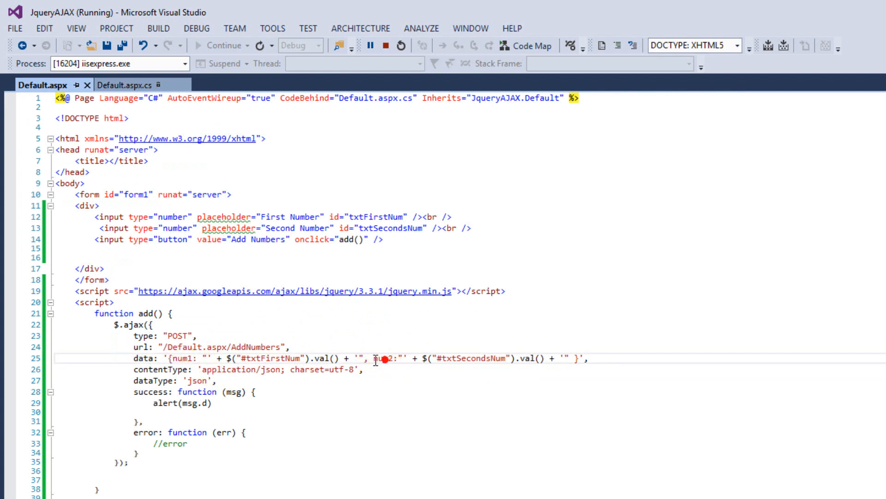
pyautogui.doubleClick(180, 358)
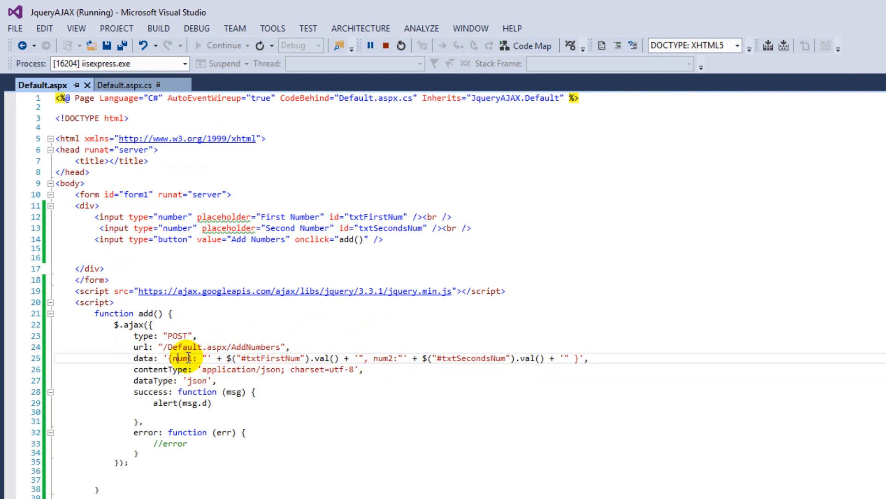
pyautogui.click(127, 85)
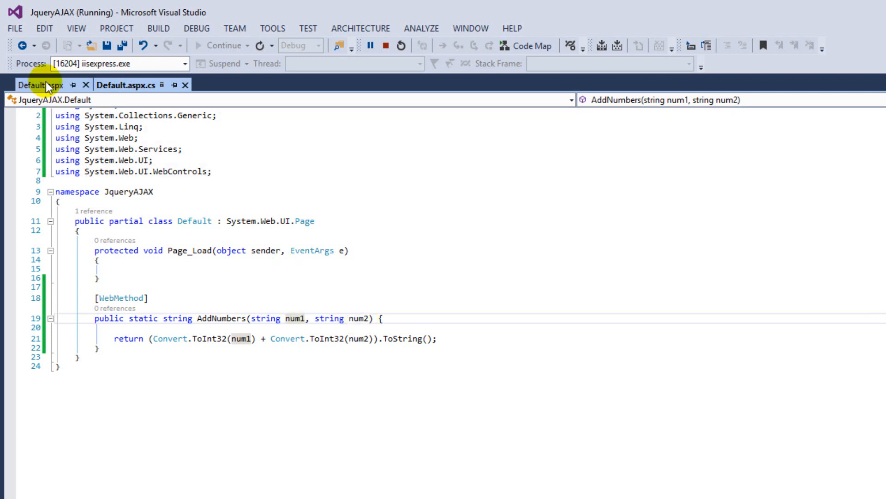
pyautogui.click(31, 84)
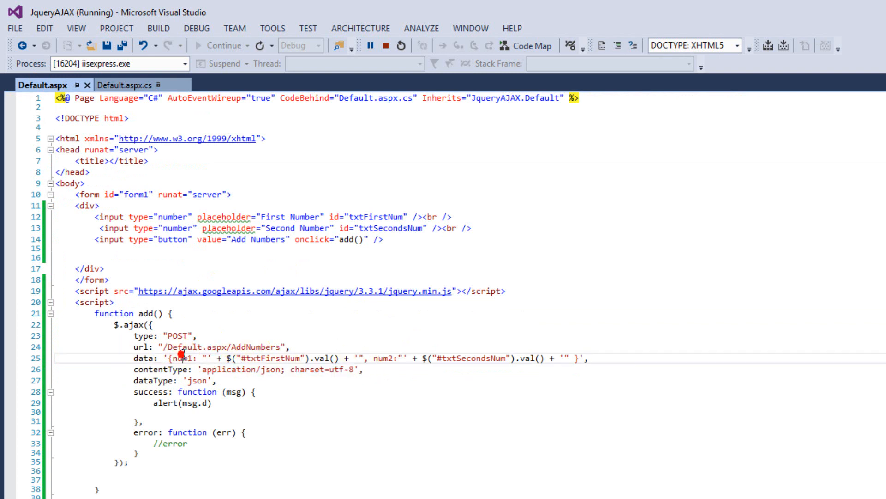
pyautogui.click(180, 382)
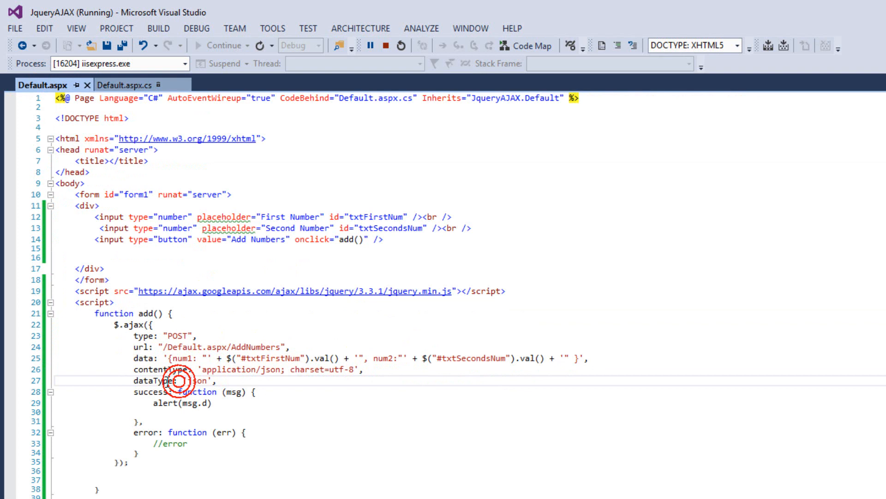
# Step: Review the json dataType, the success handler block and its alert(msg.d) result call
pyautogui.doubleClick(199, 381)
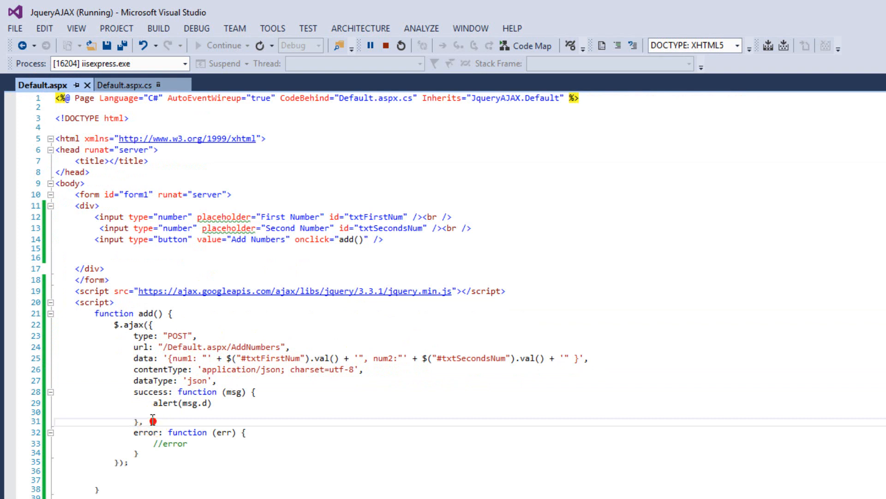
pyautogui.moveTo(152, 419); pyautogui.dragTo(133, 391)
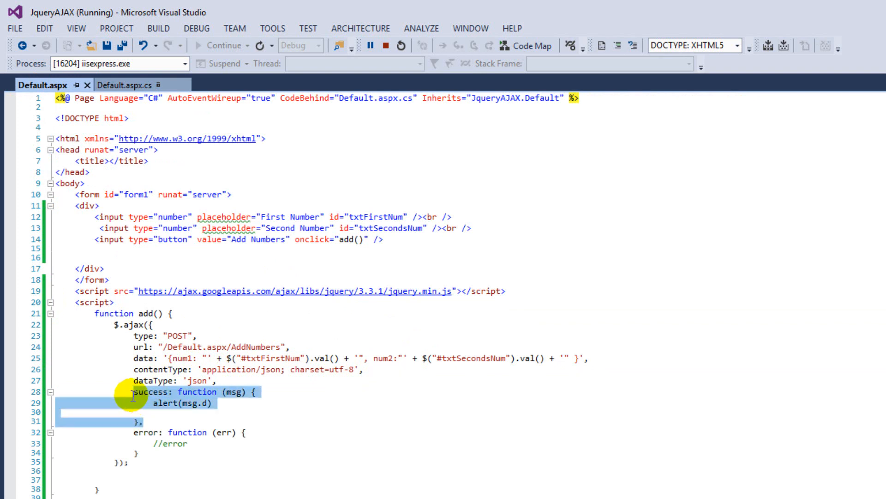
pyautogui.moveTo(201, 408)
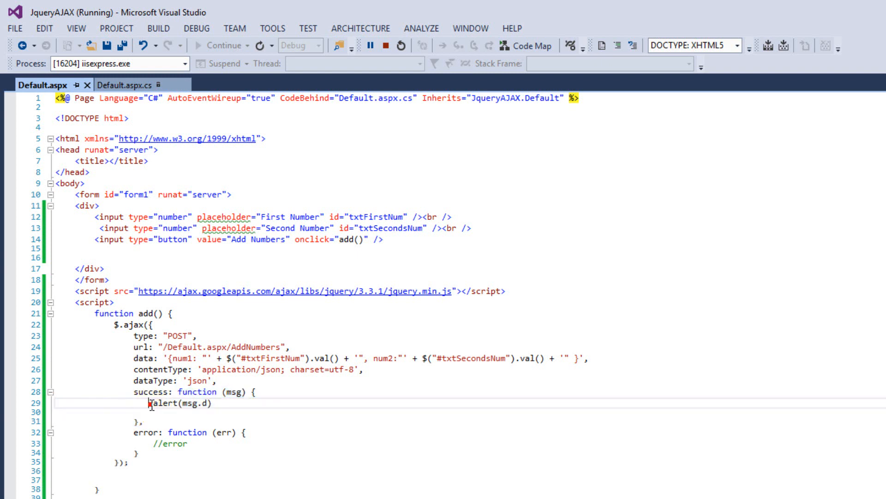
pyautogui.doubleClick(176, 444)
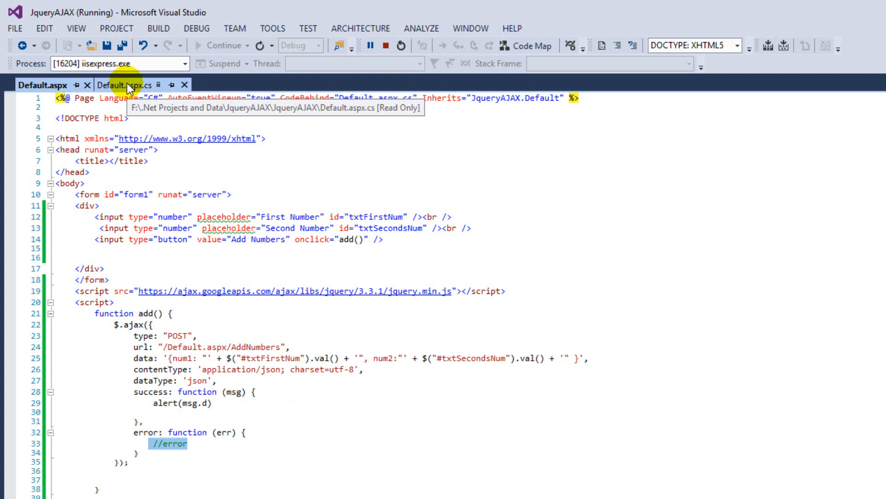
# Step: Review the [WebMethod] attribute and static keyword on AddNumbers in the code-behind
pyautogui.click(125, 84)
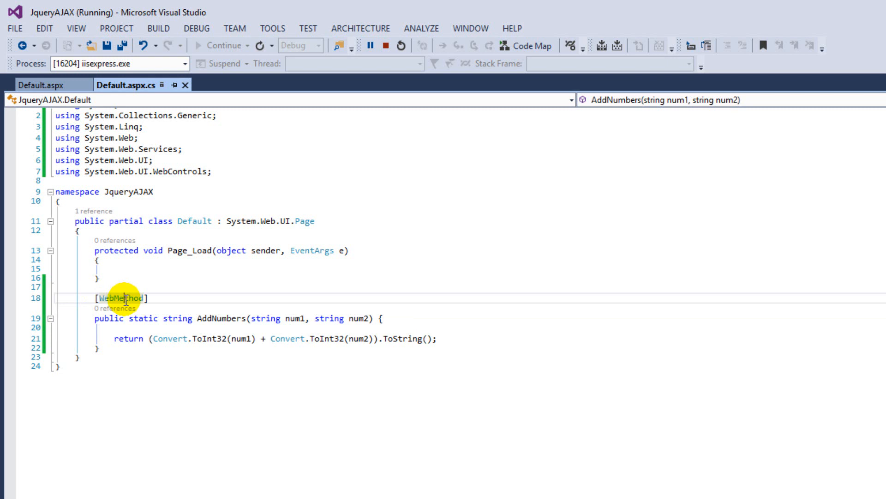
pyautogui.moveTo(139, 319)
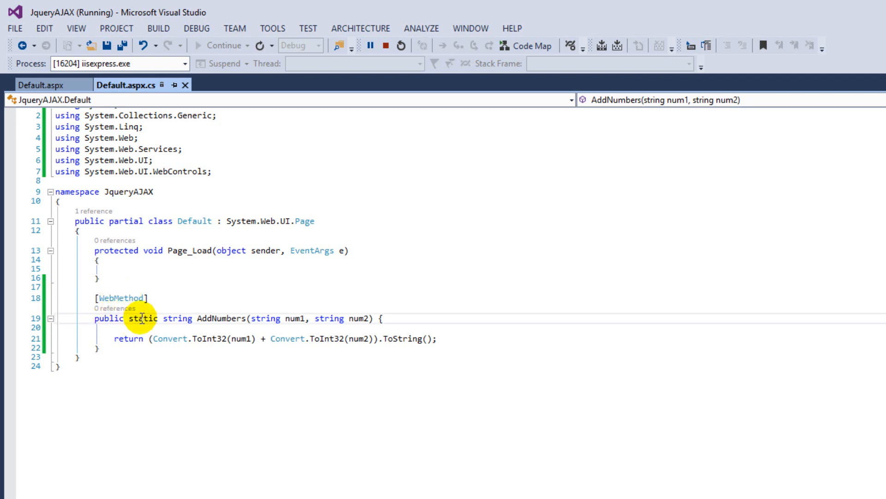
pyautogui.click(148, 325)
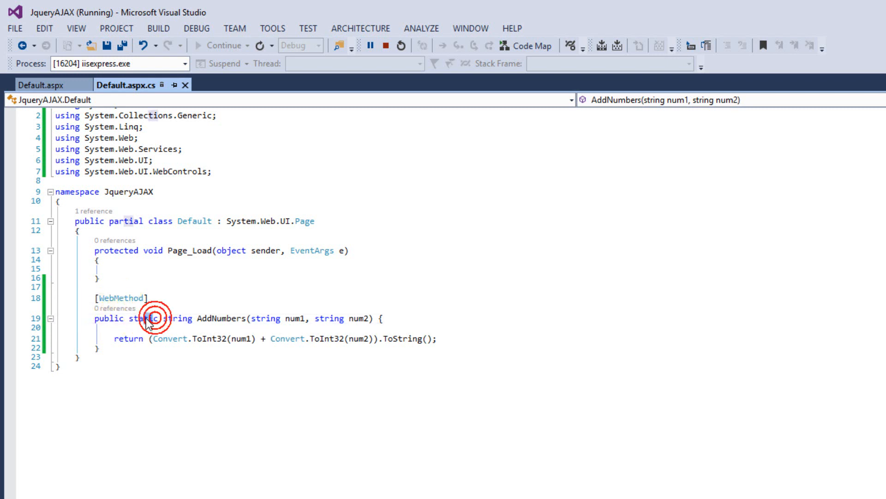
pyautogui.doubleClick(178, 318)
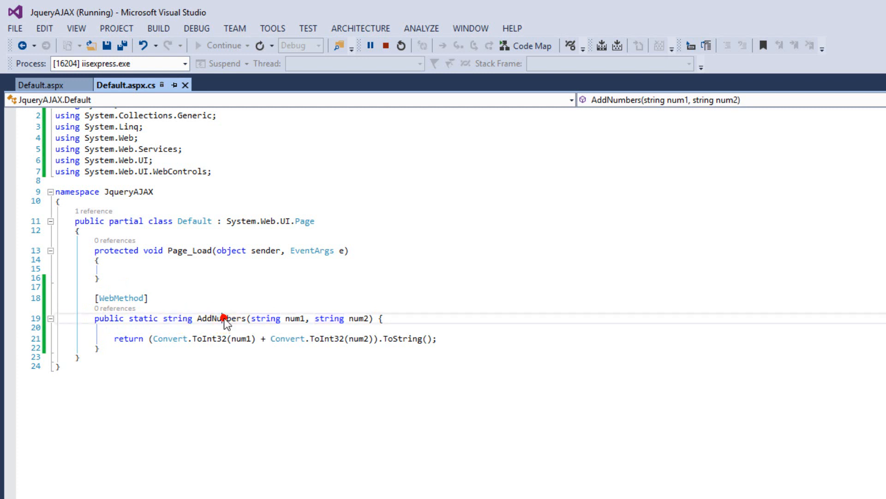
pyautogui.click(37, 85)
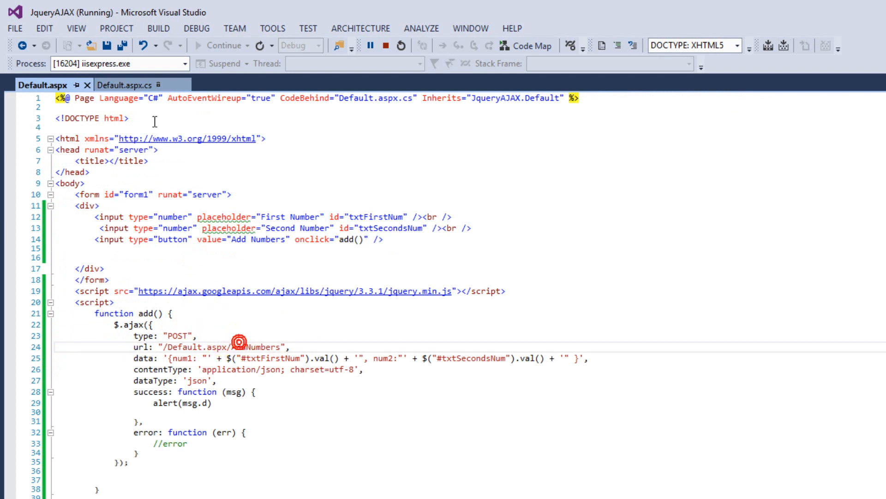
# Step: Highlight the AddNumbers method name, then stop debugging and return to Default.aspx
pyautogui.click(124, 85)
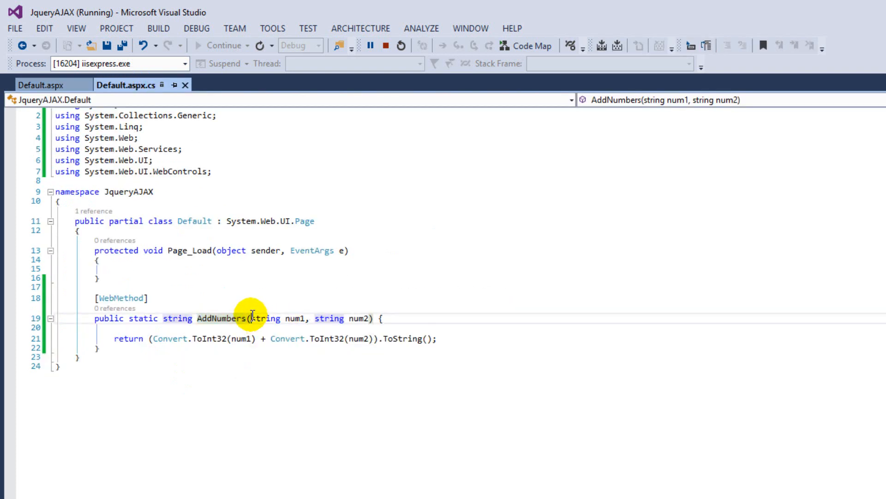
pyautogui.moveTo(251, 318); pyautogui.dragTo(370, 318)
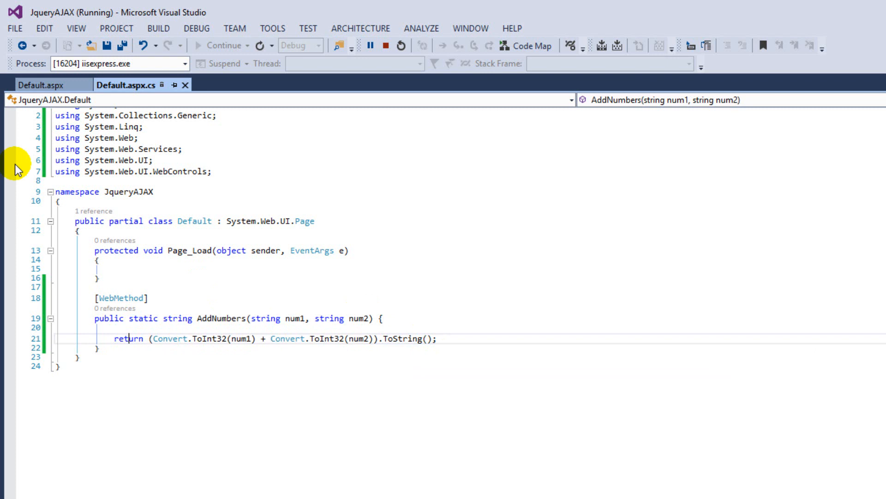
pyautogui.click(36, 85)
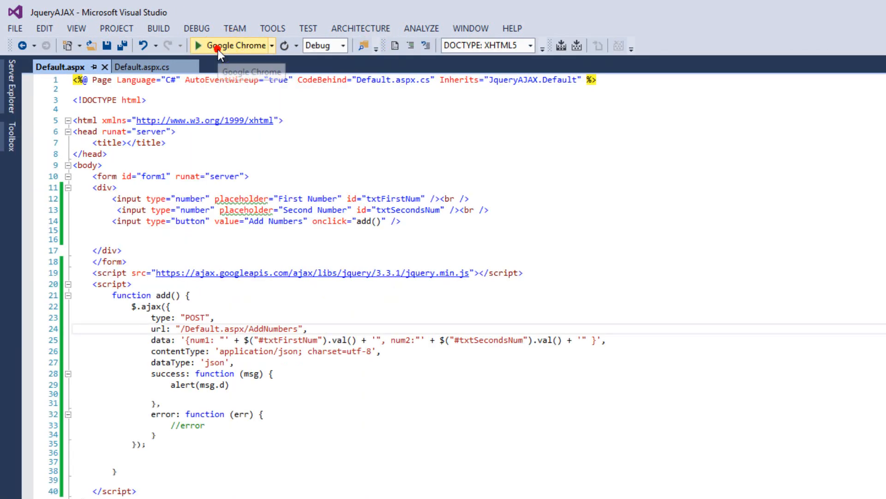
# Step: Run the page in Chrome and enter 12 and 34 in the two number fields
pyautogui.click(208, 46)
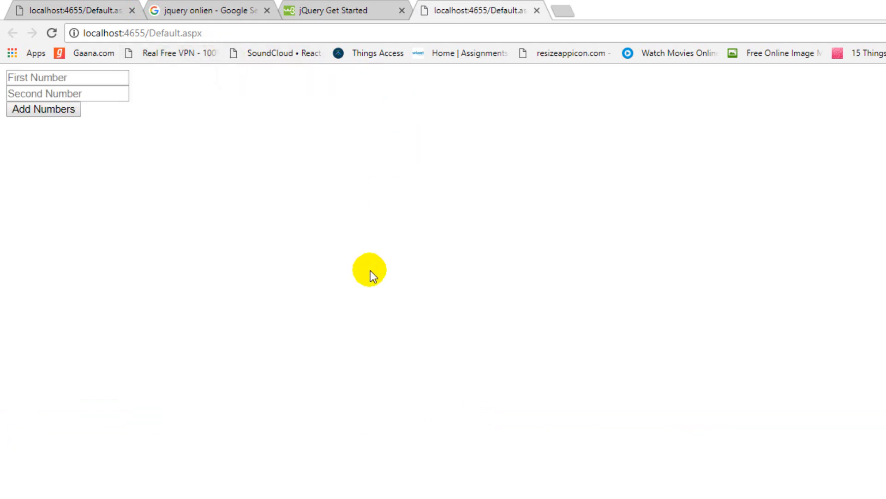
pyautogui.click(65, 77)
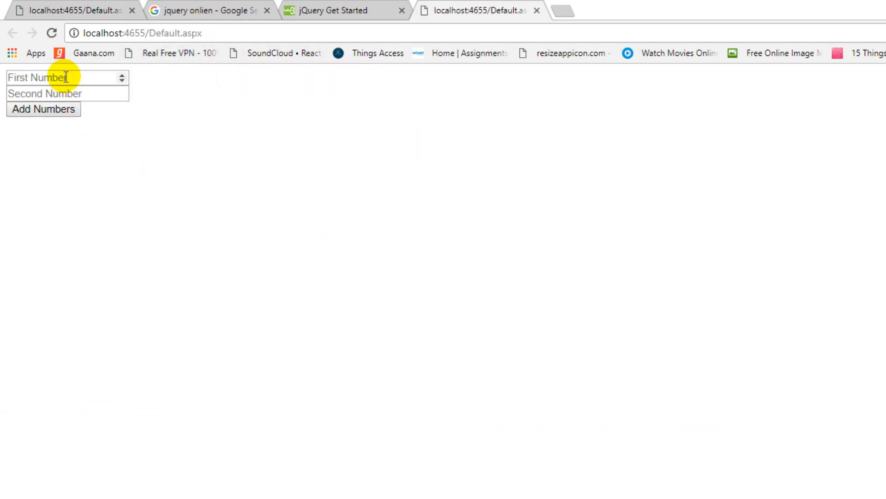
pyautogui.write('12')
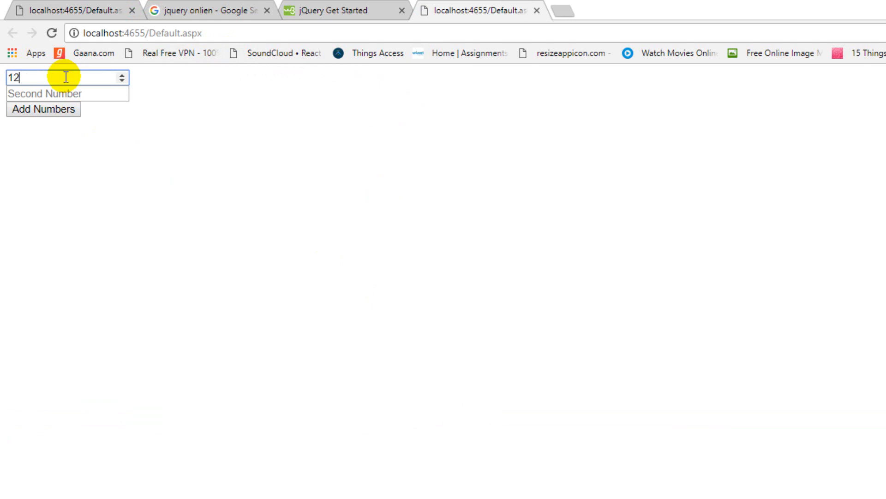
pyautogui.click(57, 93)
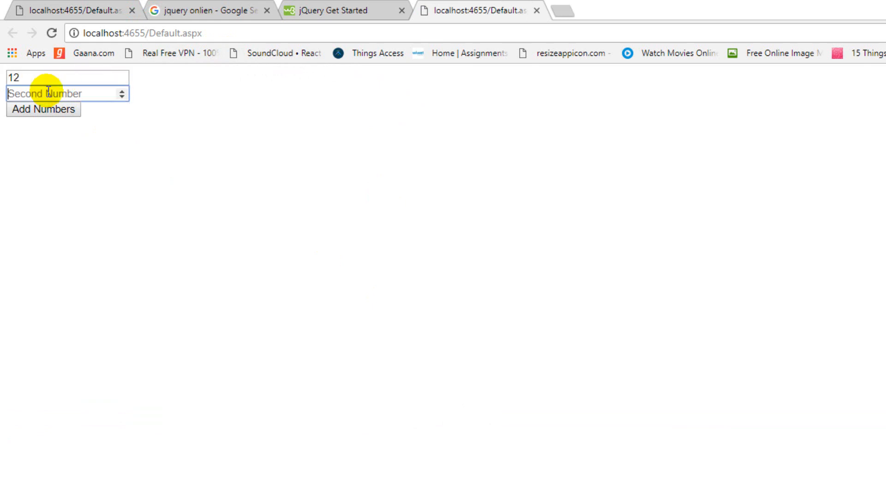
pyautogui.write('34')
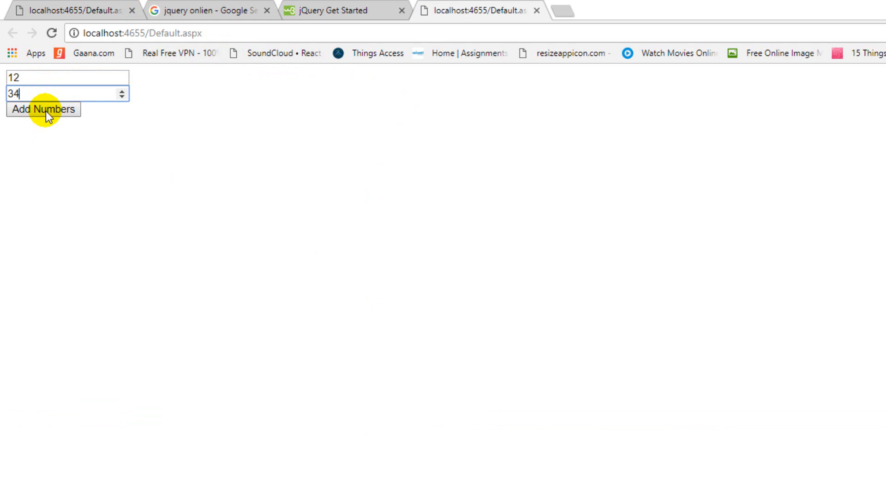
# Step: Add the numbers twice, dismissing the alert showing the sum 46 each time
pyautogui.click(43, 109)
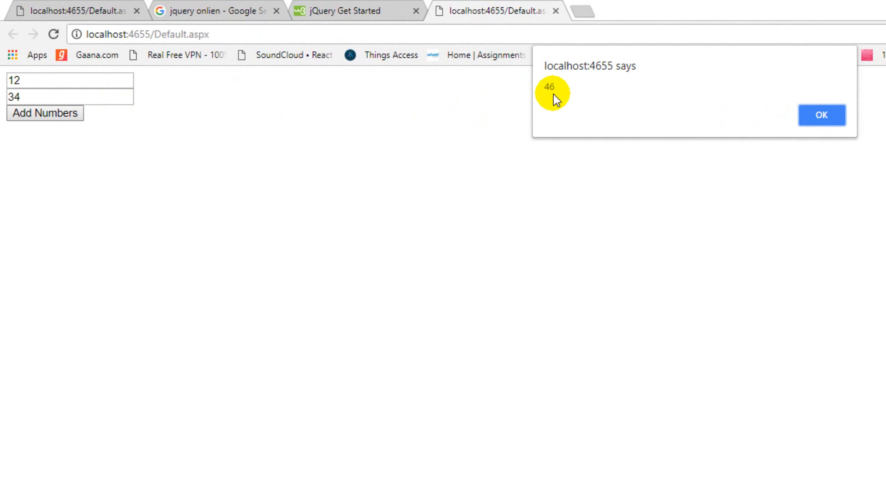
pyautogui.moveTo(517, 98)
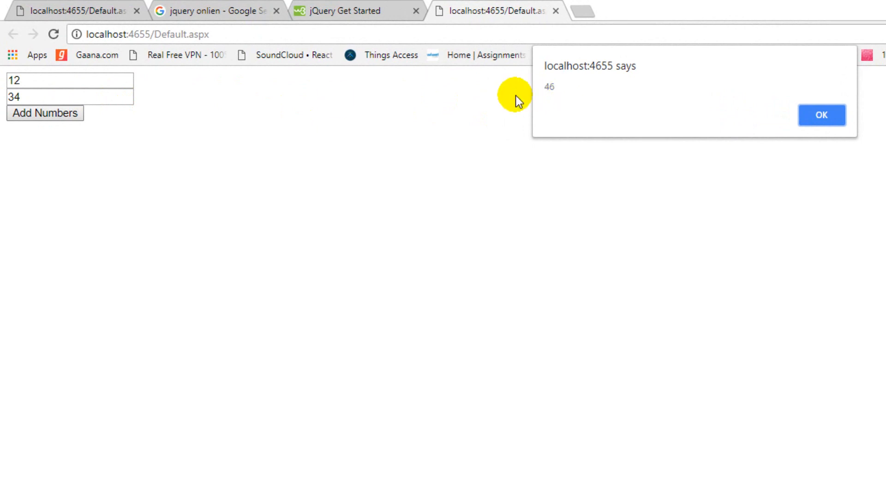
pyautogui.click(821, 114)
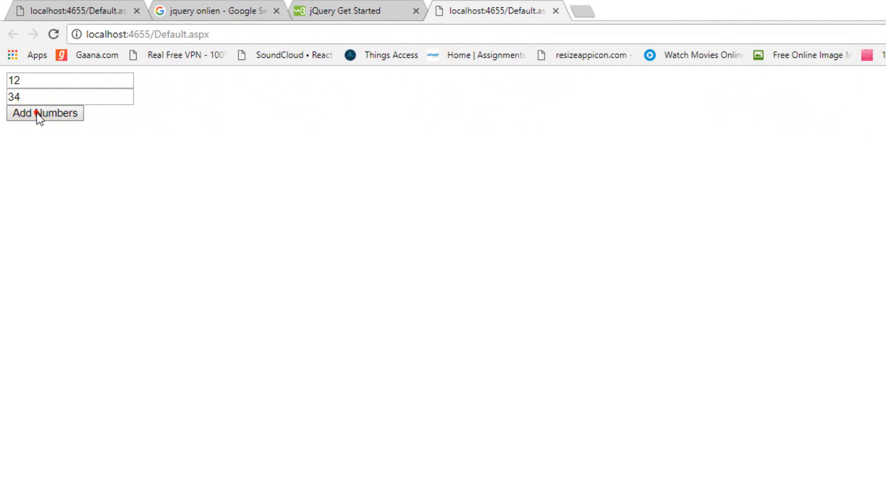
pyautogui.click(45, 113)
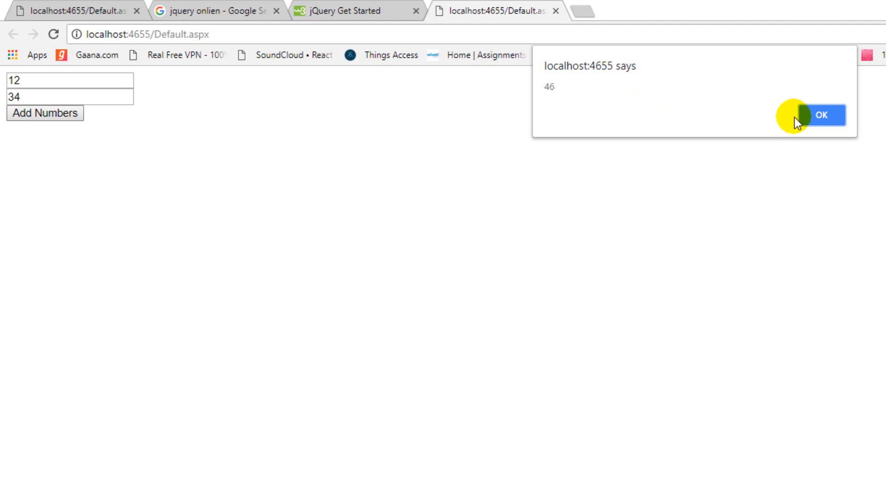
pyautogui.click(822, 114)
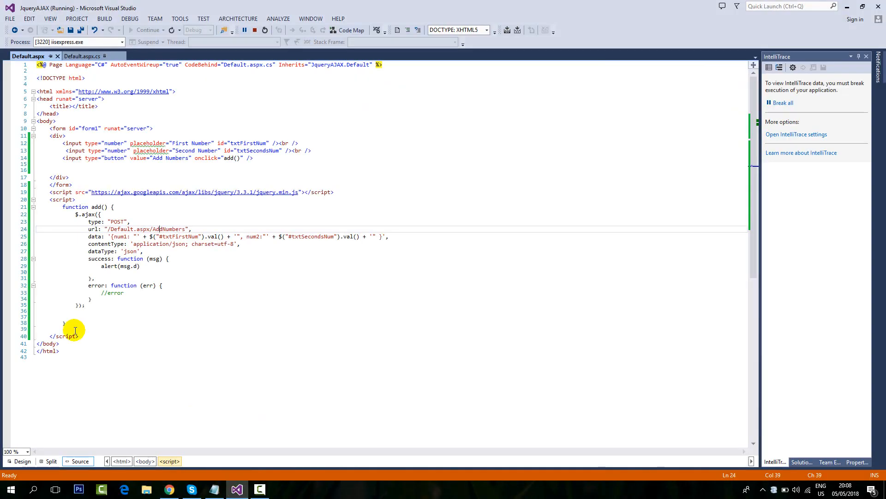
pyautogui.moveTo(142, 277)
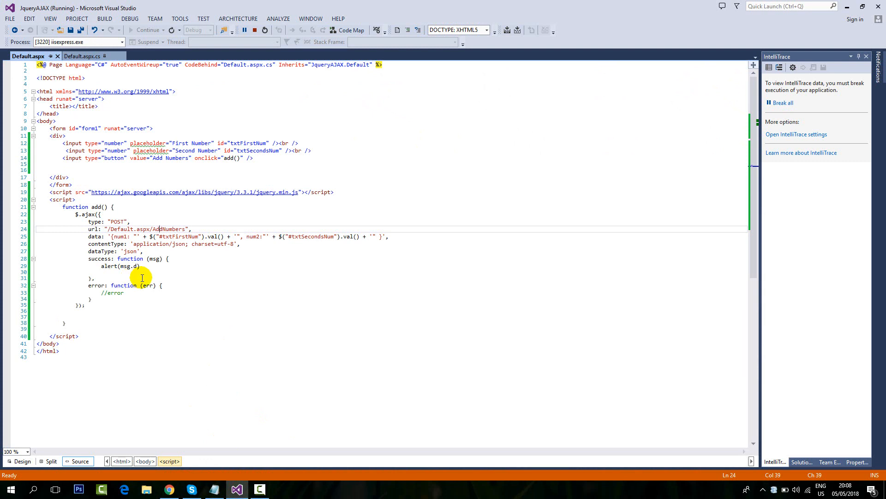